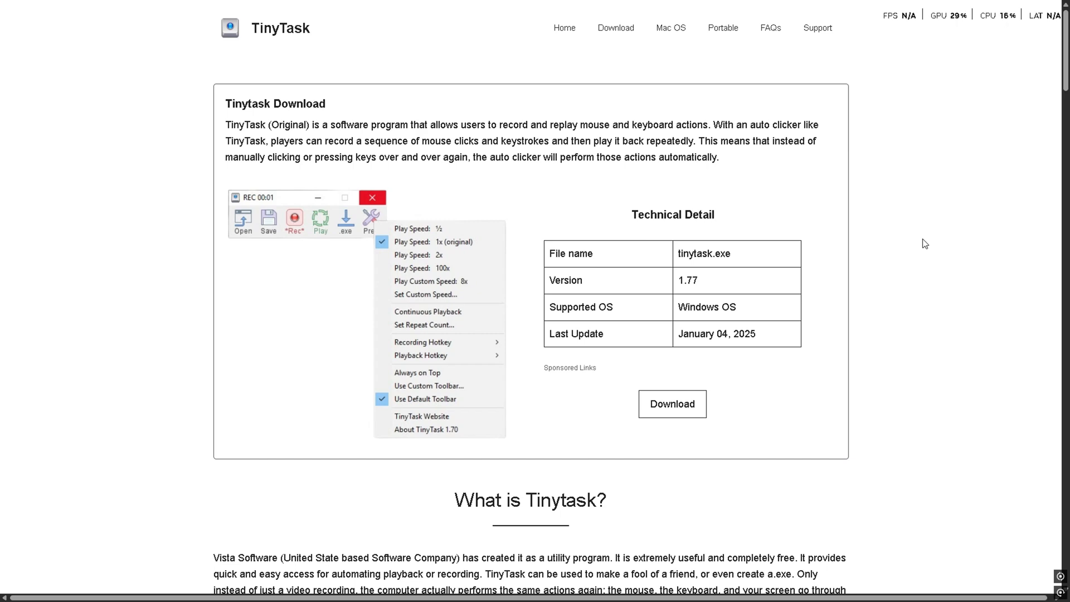
Step: Scroll the TinyTask download page past the details and 'What is Tinytask?' description to Key Features
{"action": "scroll", "scroll_direction": "down", "scroll_amount": 3}
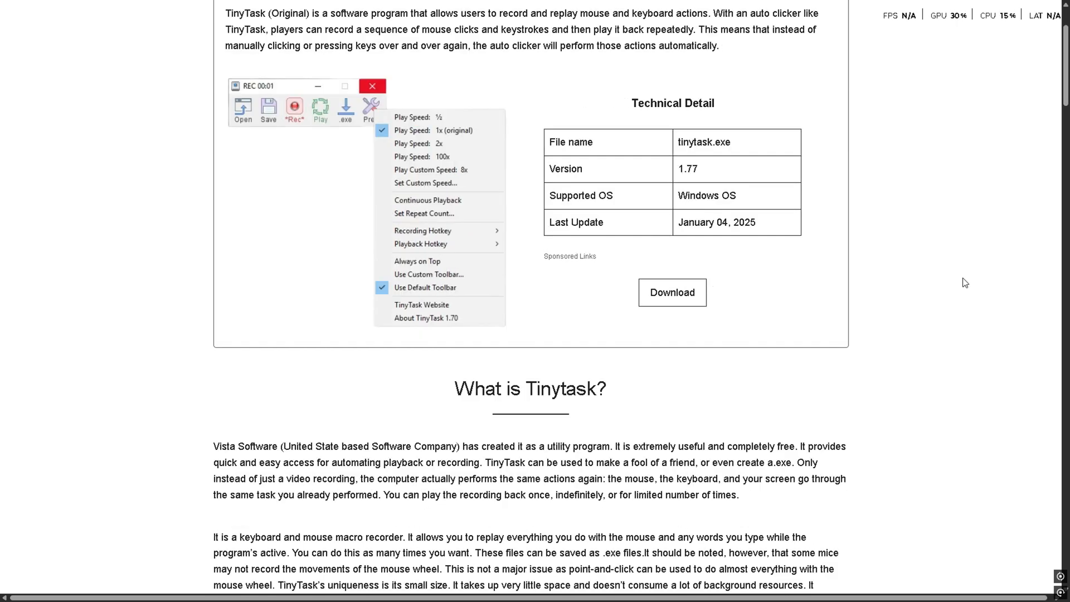
{"action": "scroll", "scroll_direction": "down", "scroll_amount": 3}
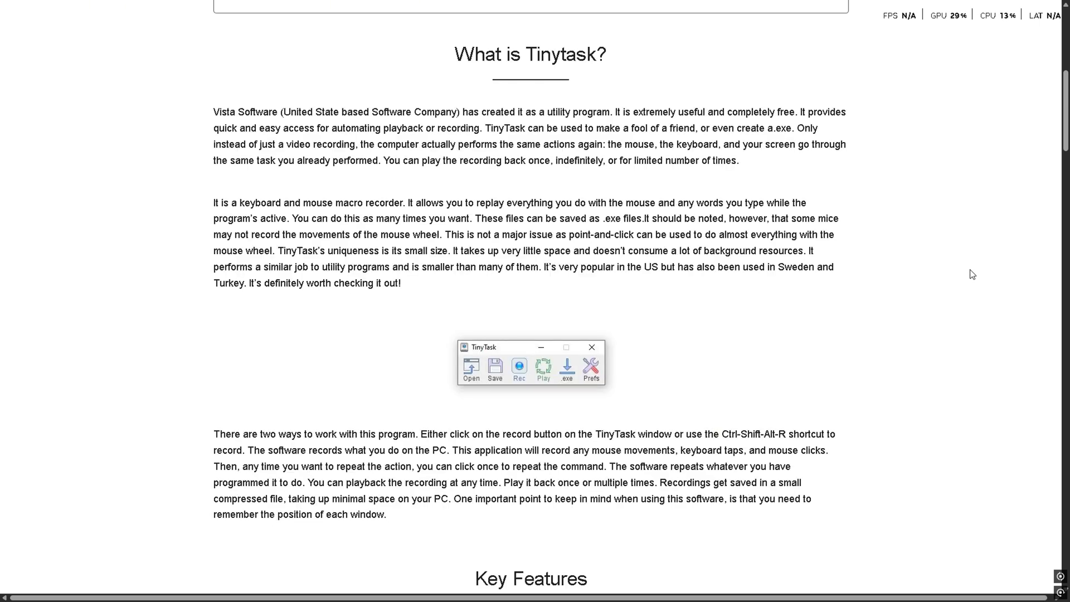
{"action": "scroll", "scroll_direction": "down", "scroll_amount": 3}
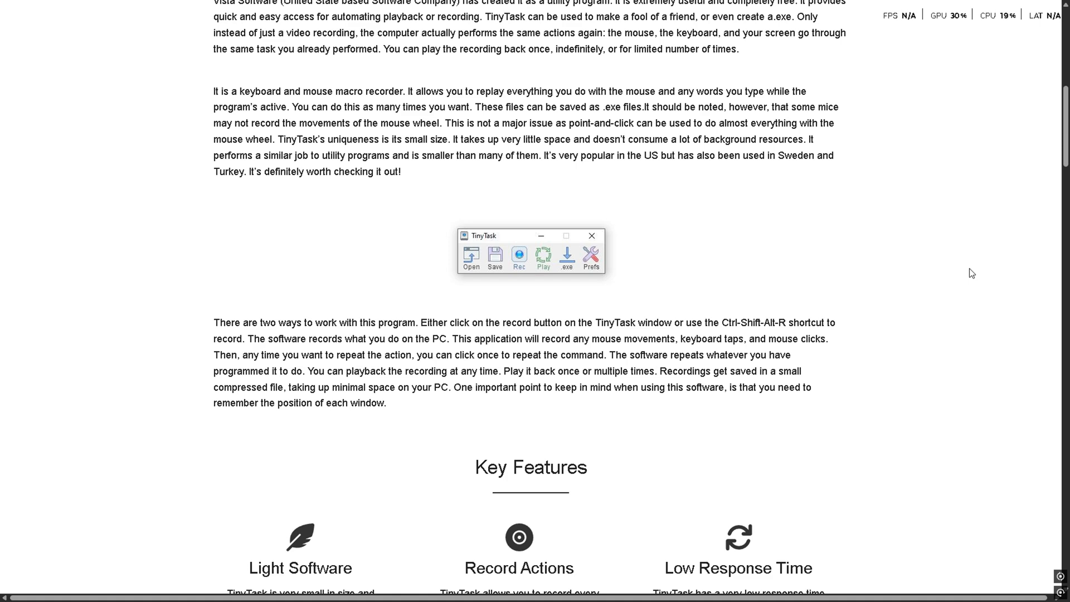
{"action": "scroll", "scroll_direction": "down", "scroll_amount": 3}
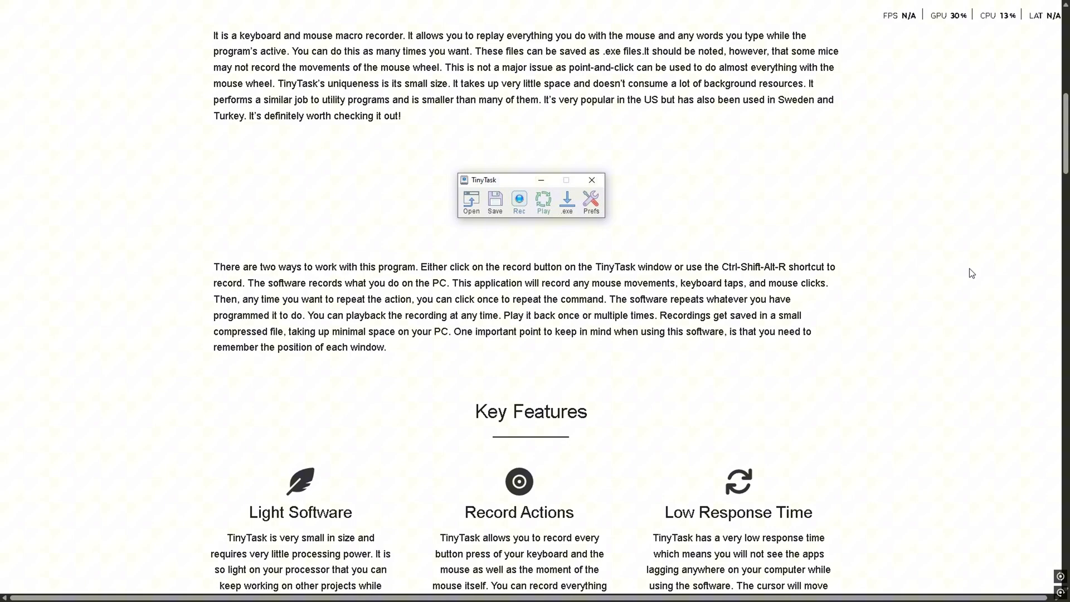
{"action": "scroll", "scroll_direction": "down", "scroll_amount": 3}
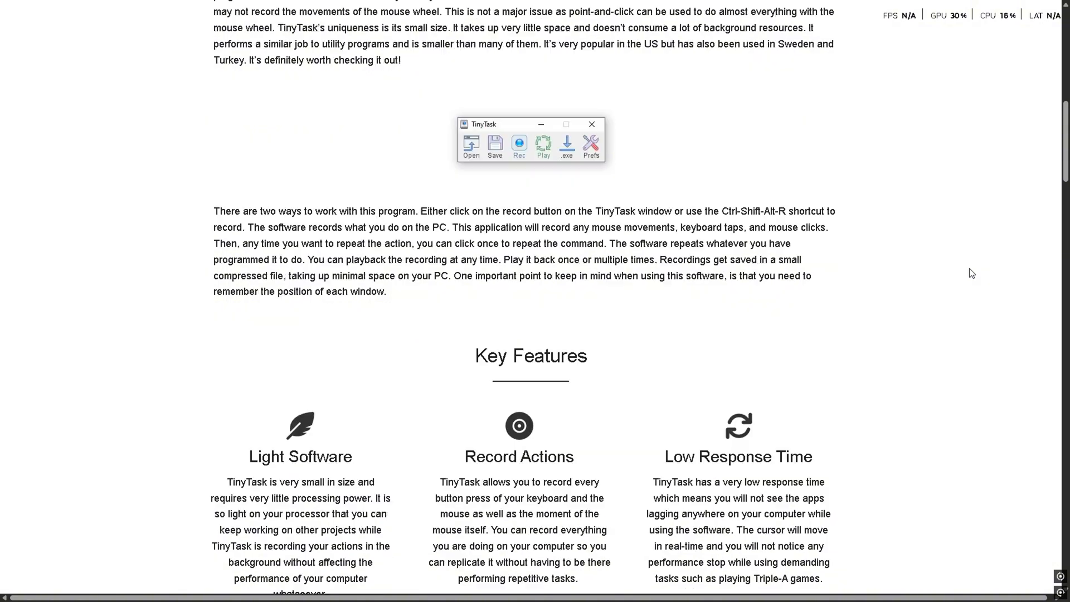
{"action": "scroll", "scroll_direction": "down", "scroll_amount": 3}
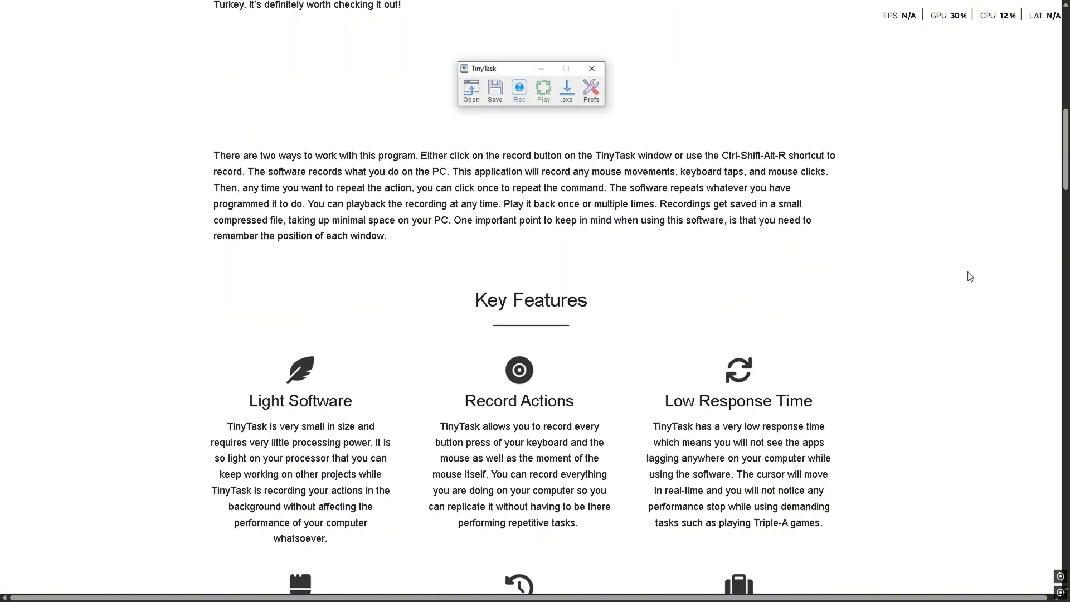
{"action": "scroll", "scroll_direction": "down", "scroll_amount": 3}
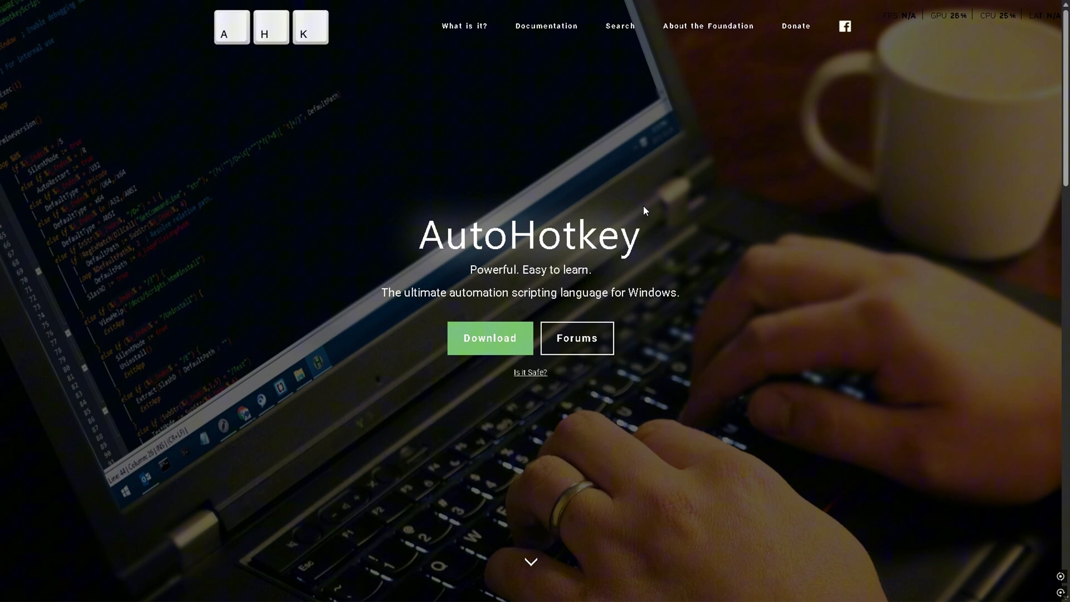
Step: Scroll the AutoHotkey homepage past the feature cards to the syntax peek, Open Source section and press quotes
{"action": "scroll", "scroll_direction": "down", "scroll_amount": 3}
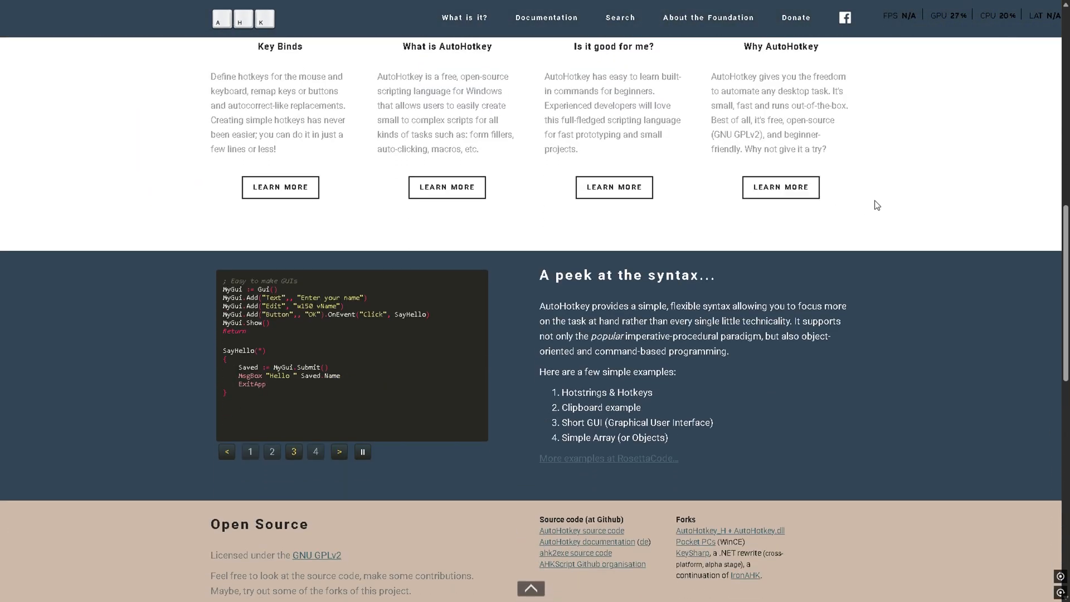
{"action": "left_click", "coordinate": [316, 451]}
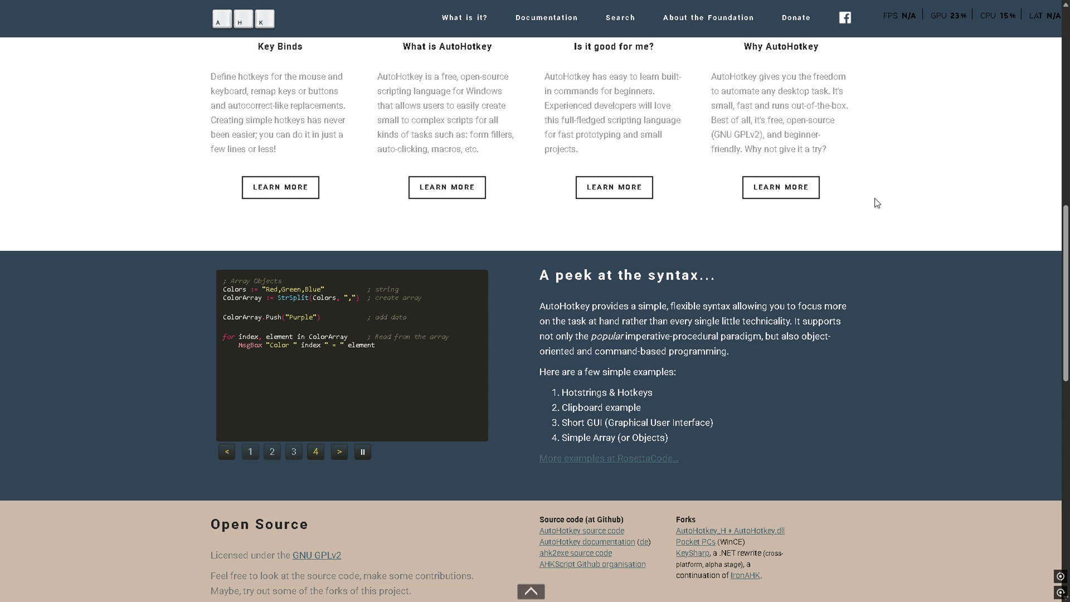
{"action": "scroll", "scroll_direction": "down", "scroll_amount": 3}
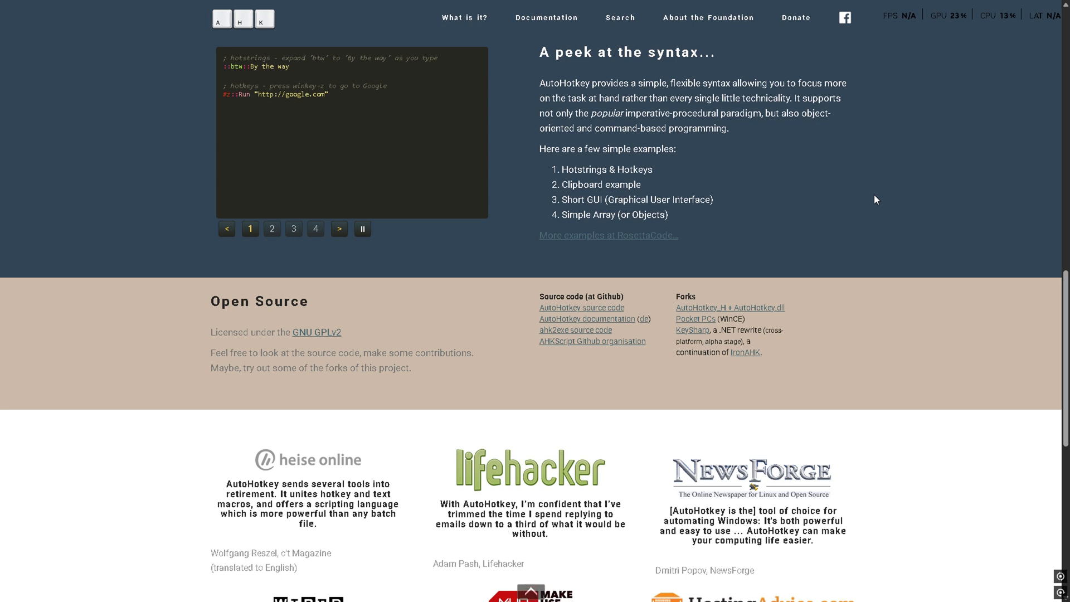
{"action": "scroll", "scroll_direction": "down", "scroll_amount": 3}
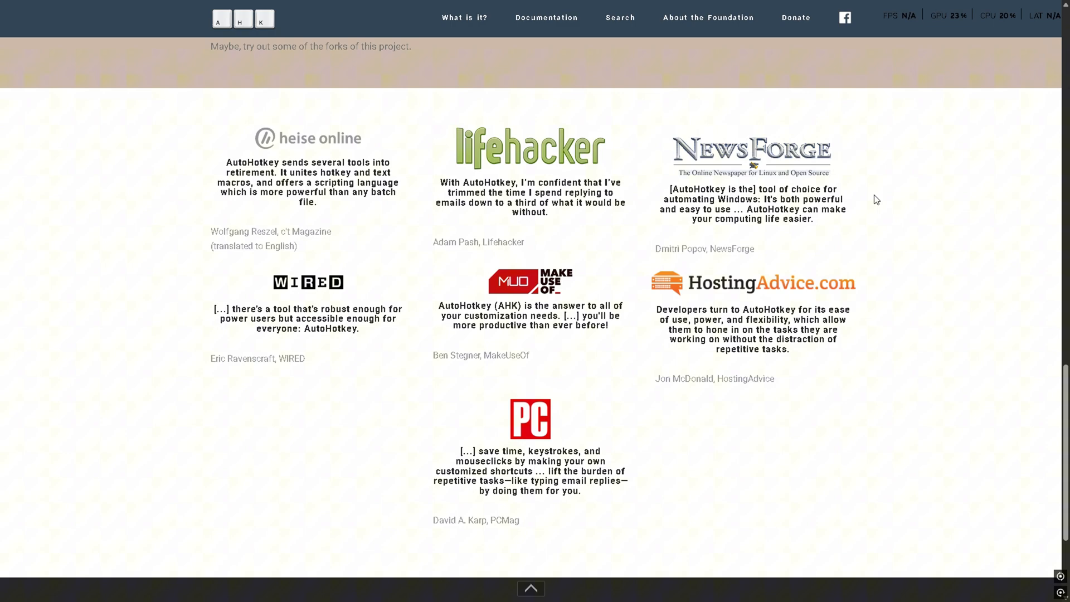
{"action": "scroll", "scroll_direction": "down", "scroll_amount": 3}
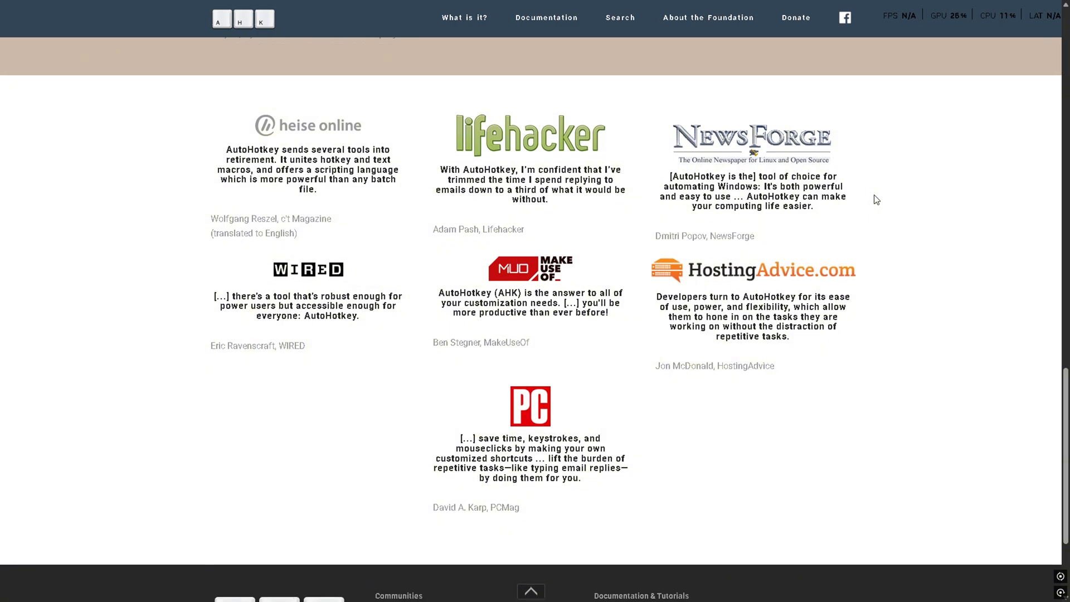
{"action": "scroll", "scroll_direction": "down", "scroll_amount": 3}
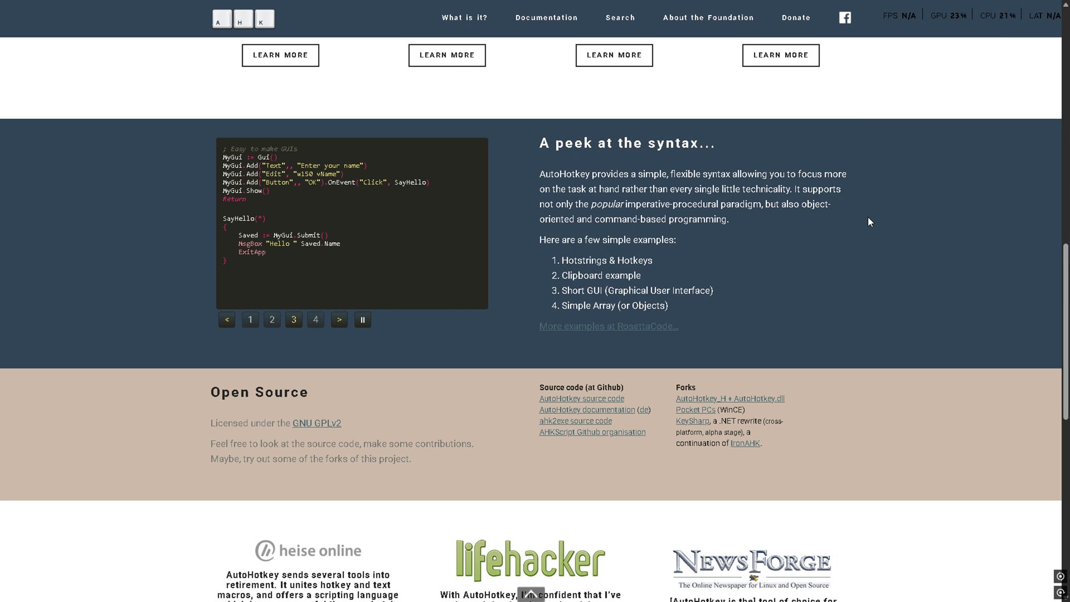
{"action": "left_click", "coordinate": [315, 320]}
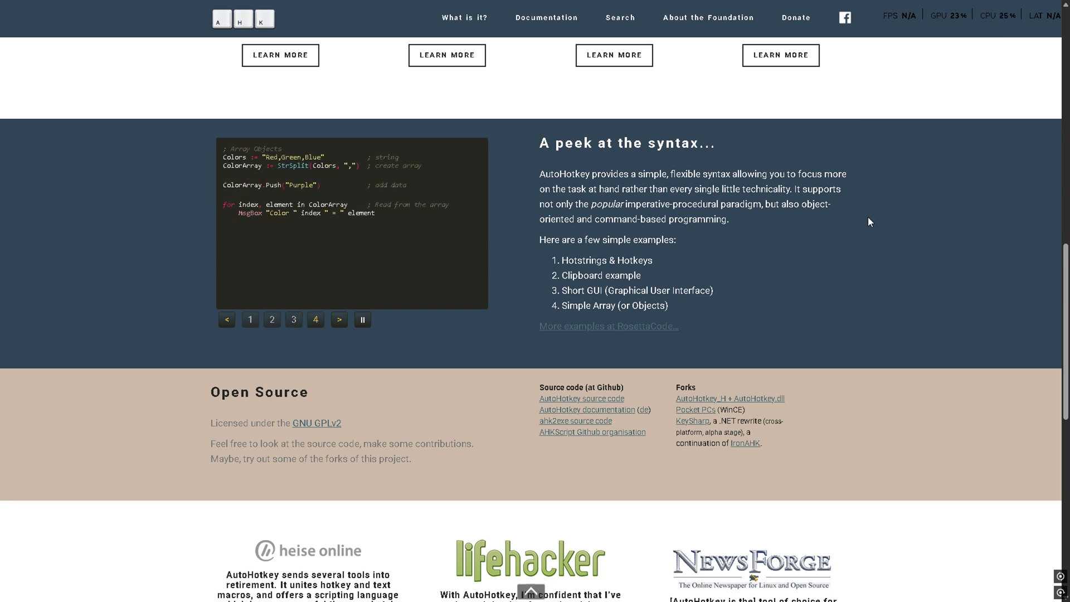